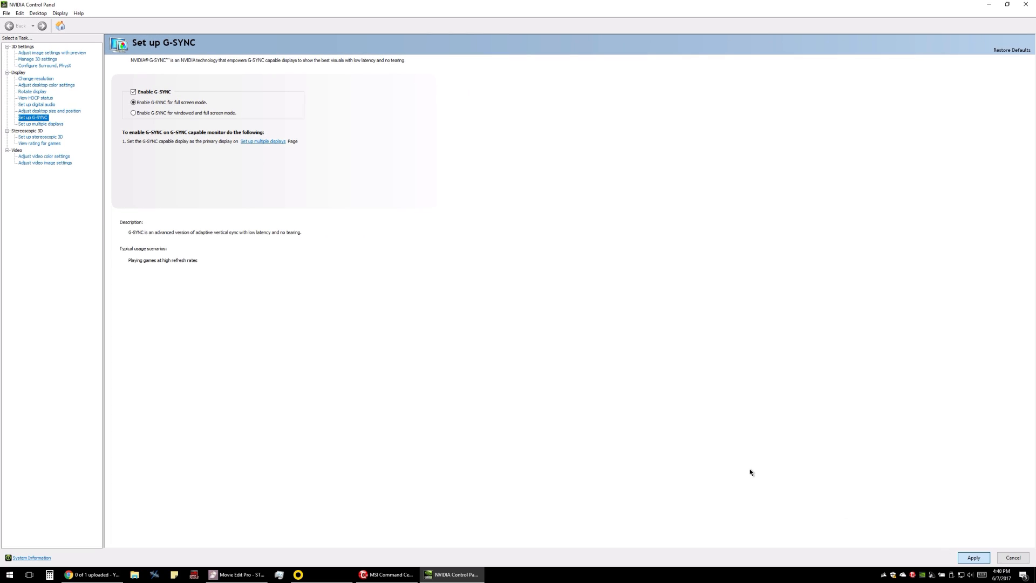
{"action": "mouse_move", "coordinate": [1002, 561]}
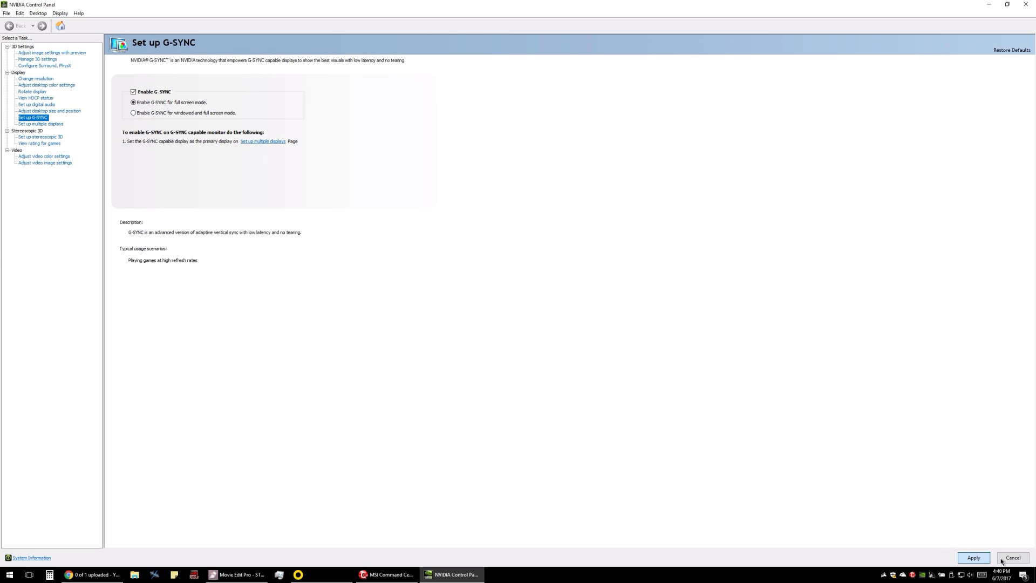
{"action": "mouse_move", "coordinate": [995, 137]}
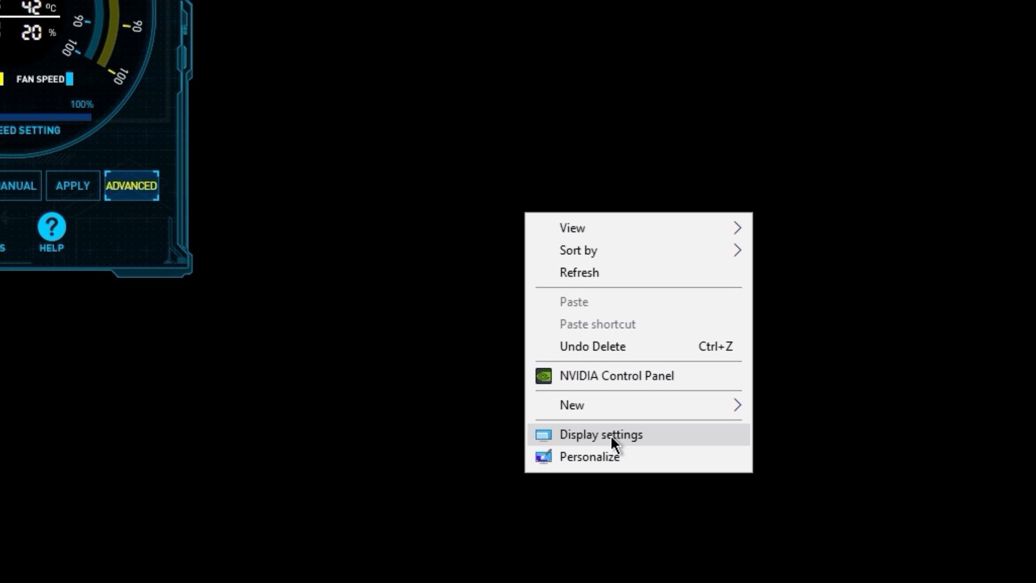
In the Dell monitor's adapter properties, choose 144 Hertz as the screen refresh rate
{"action": "left_click", "coordinate": [601, 434]}
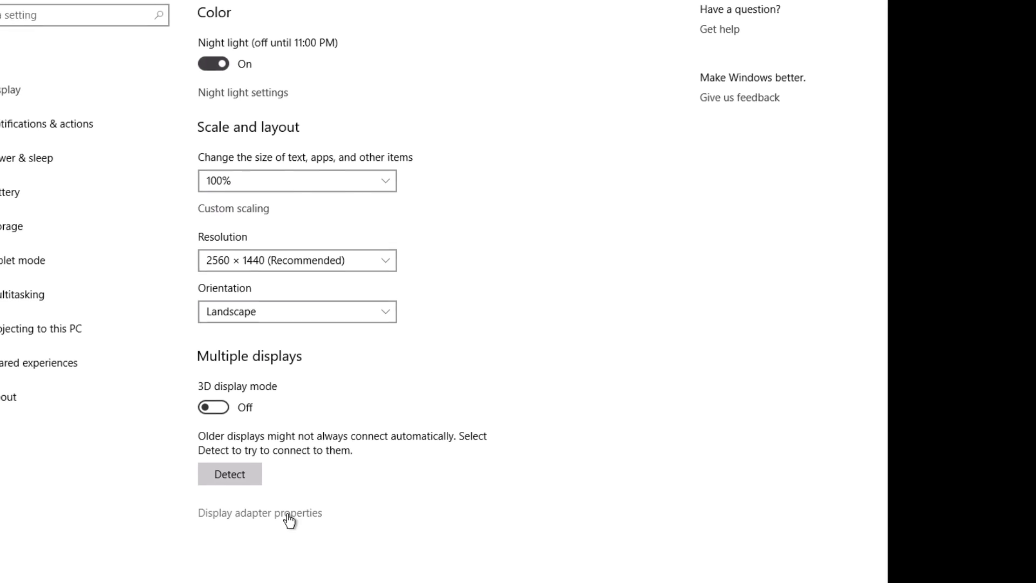
{"action": "left_click", "coordinate": [258, 512]}
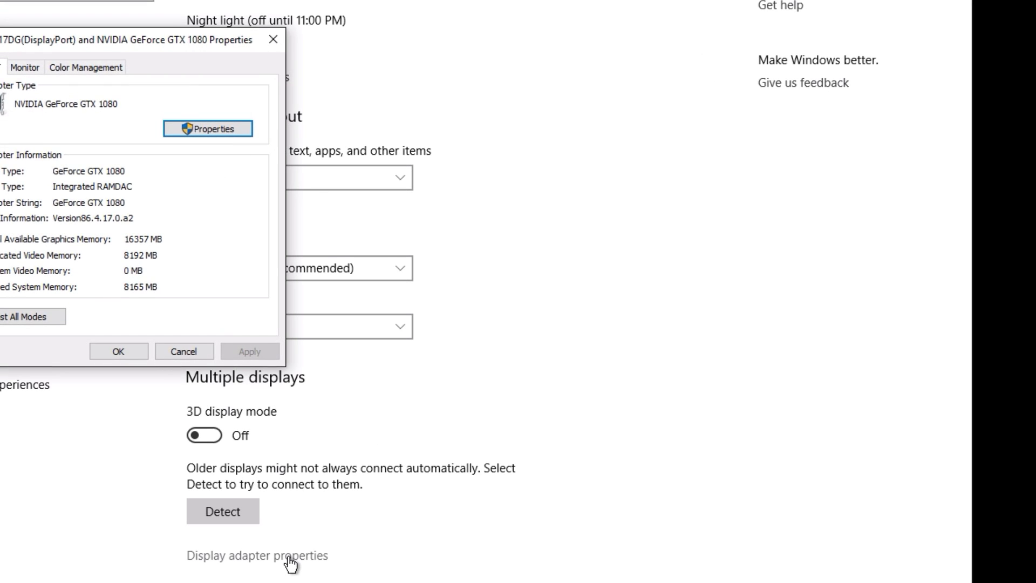
{"action": "left_click", "coordinate": [183, 120]}
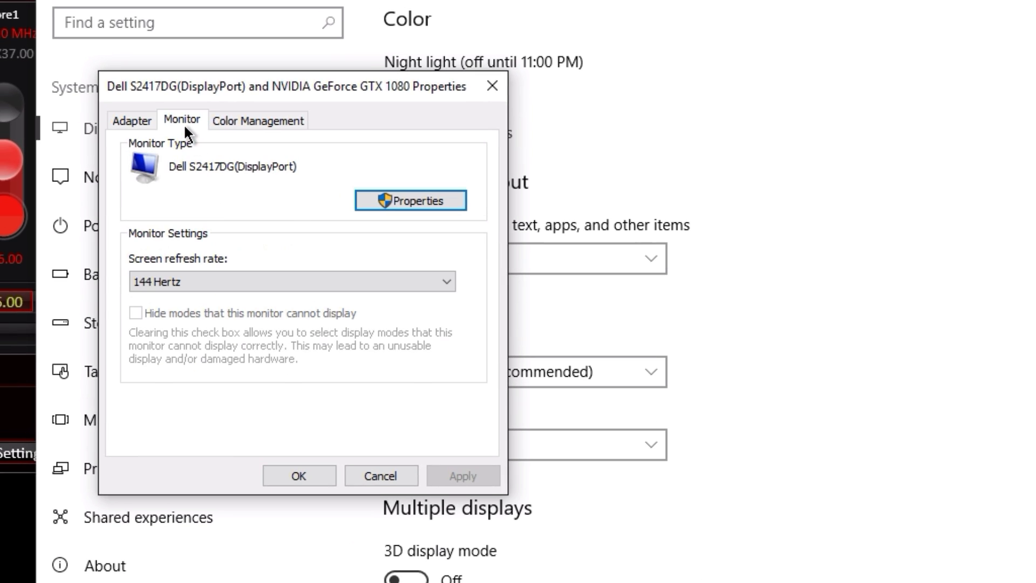
{"action": "left_click", "coordinate": [292, 280]}
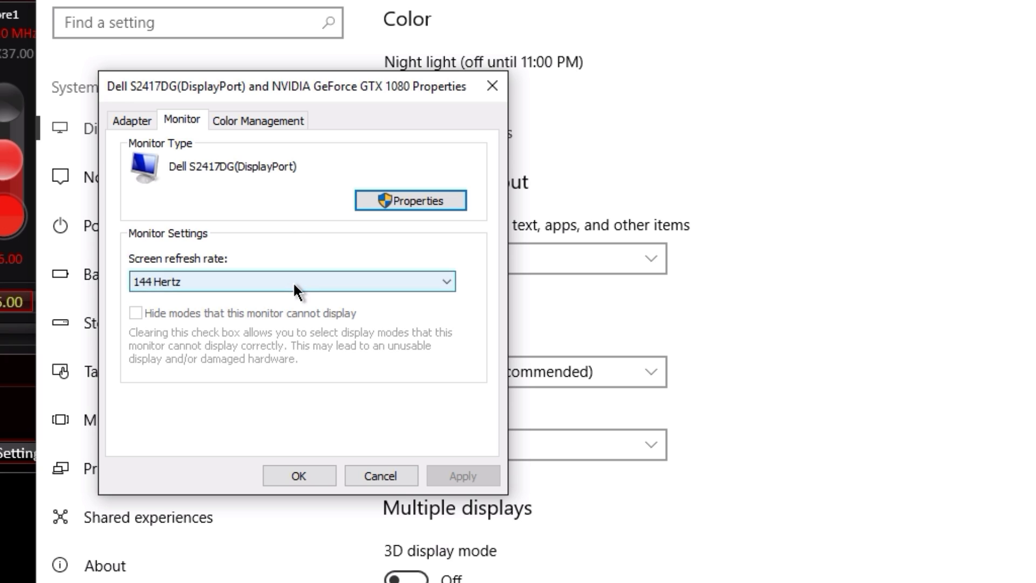
{"action": "left_click", "coordinate": [292, 281]}
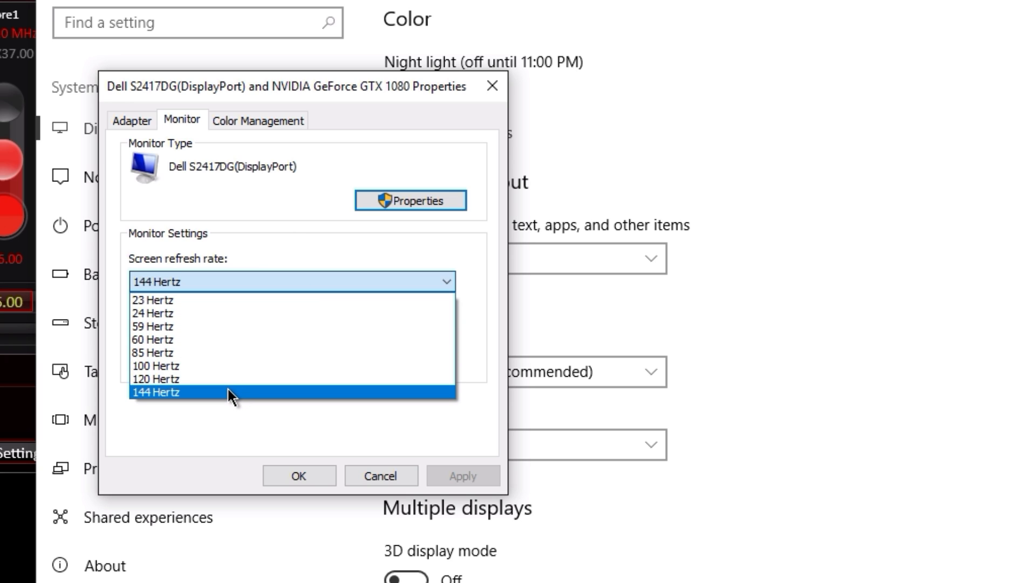
{"action": "left_click", "coordinate": [158, 393]}
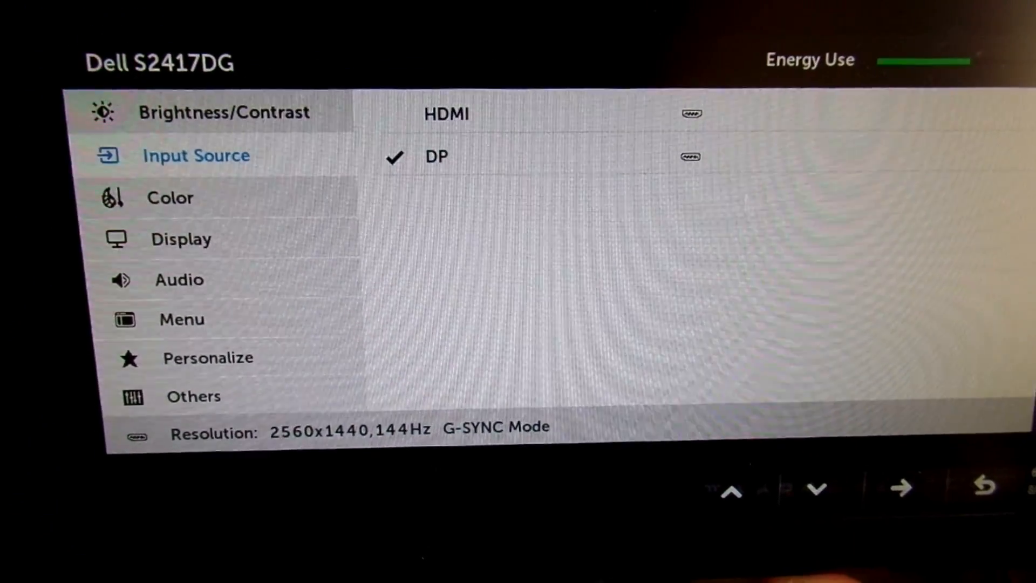
Step through the OSD categories to the display info showing 2560x1440, 144Hz, G-SYNC Mode
{"action": "left_click", "coordinate": [816, 488]}
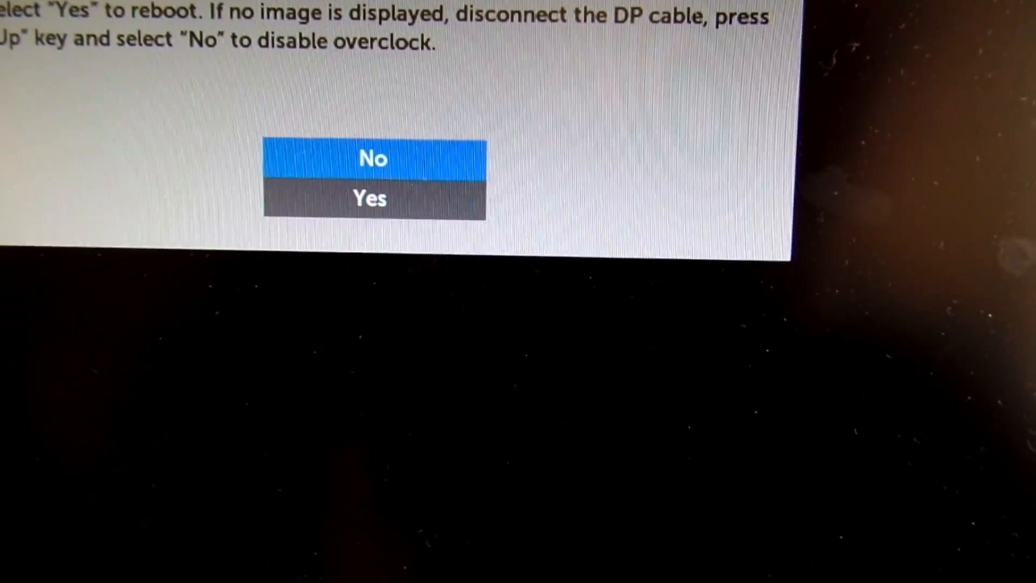
Move the overclock reboot prompt's selection from No to Yes
{"action": "key", "text": "Down"}
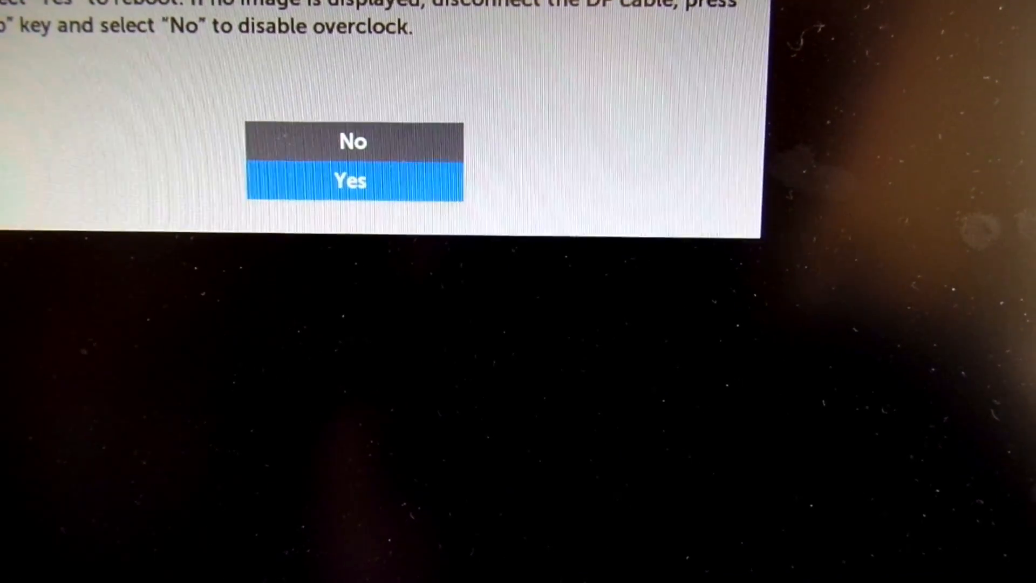